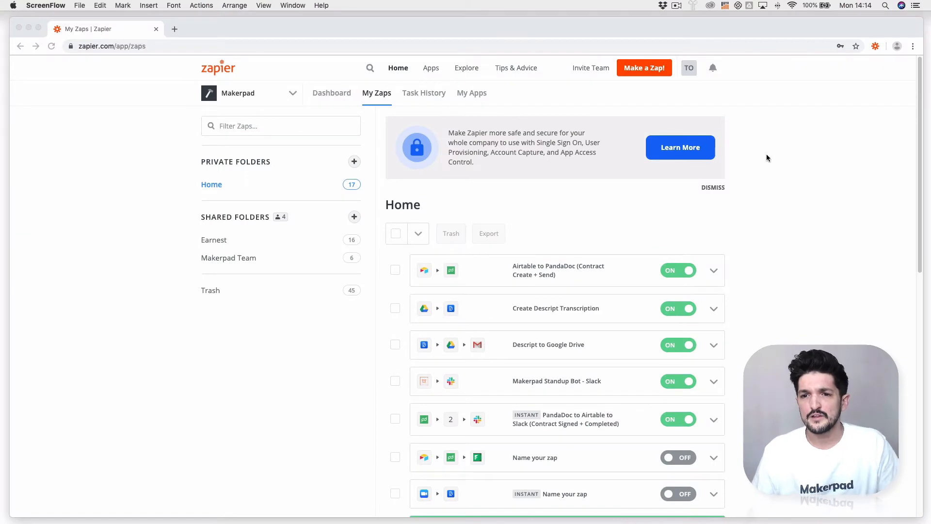
{"action": "mouse_move", "coordinate": [644, 68]}
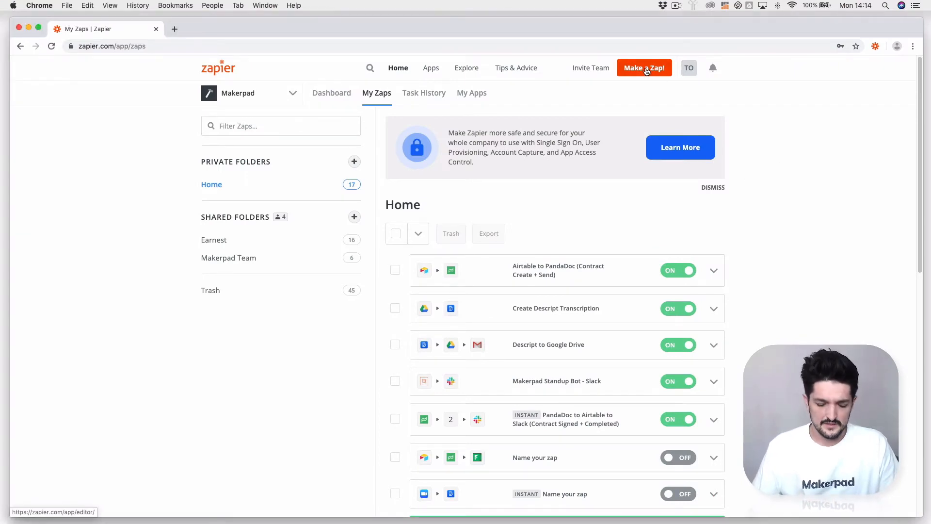
Step: Start a new zap from the top bar, opening the editor at the trigger app choice
{"action": "left_click", "coordinate": [644, 68]}
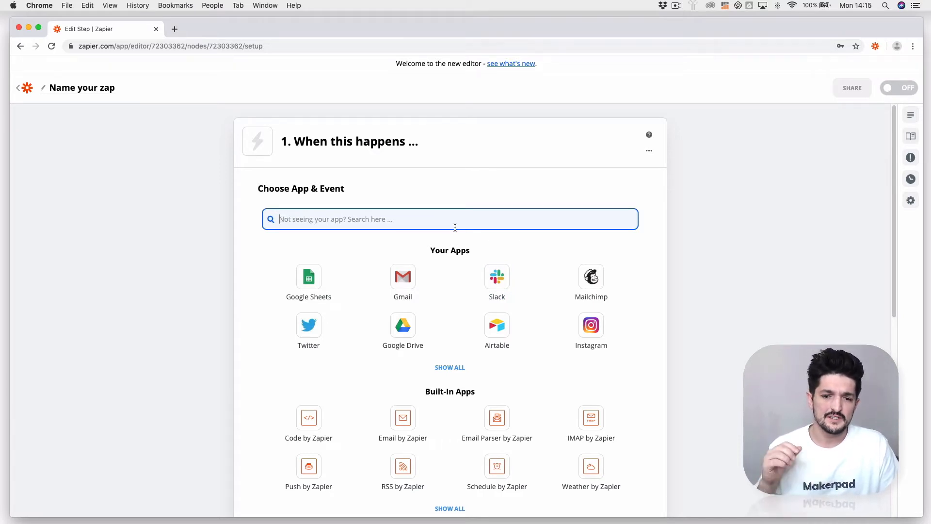
{"action": "mouse_move", "coordinate": [687, 351]}
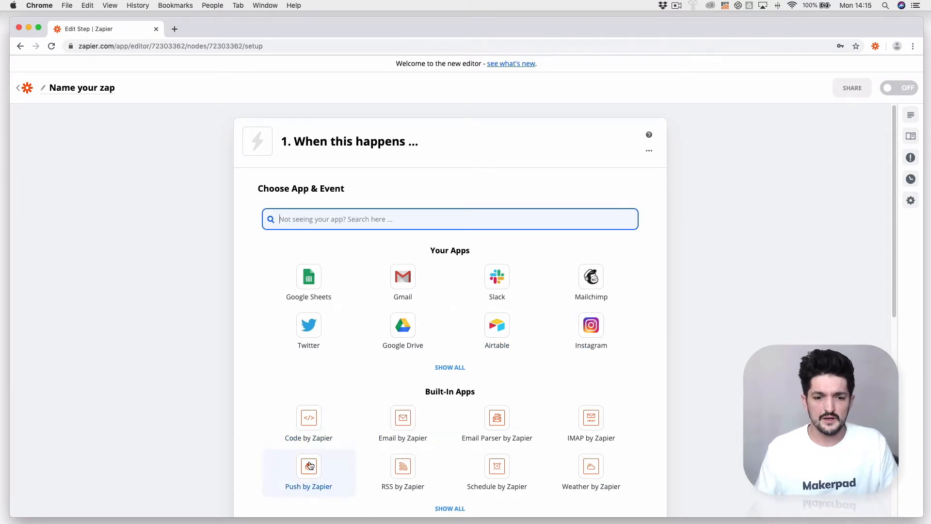
Step: Choose Push by Zapier as the trigger app with the New Push With Fields event
{"action": "left_click", "coordinate": [308, 473]}
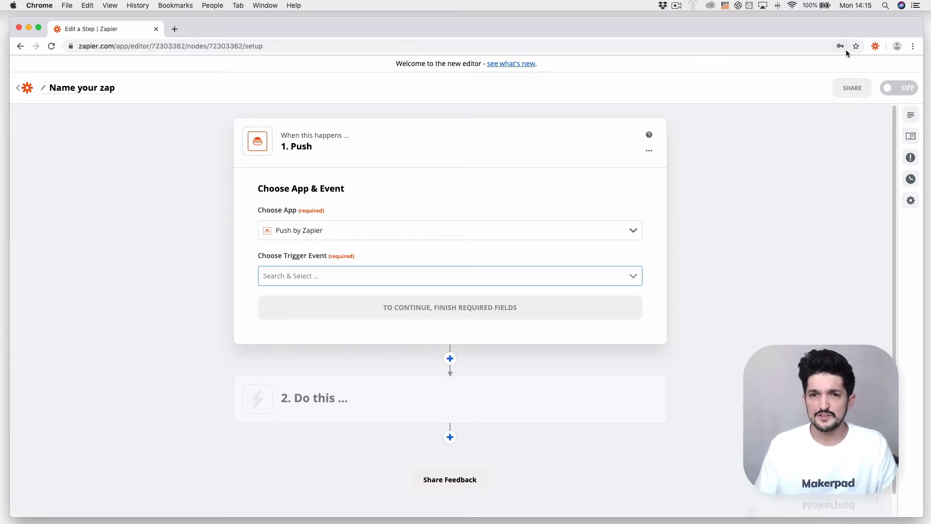
{"action": "mouse_move", "coordinate": [839, 46]}
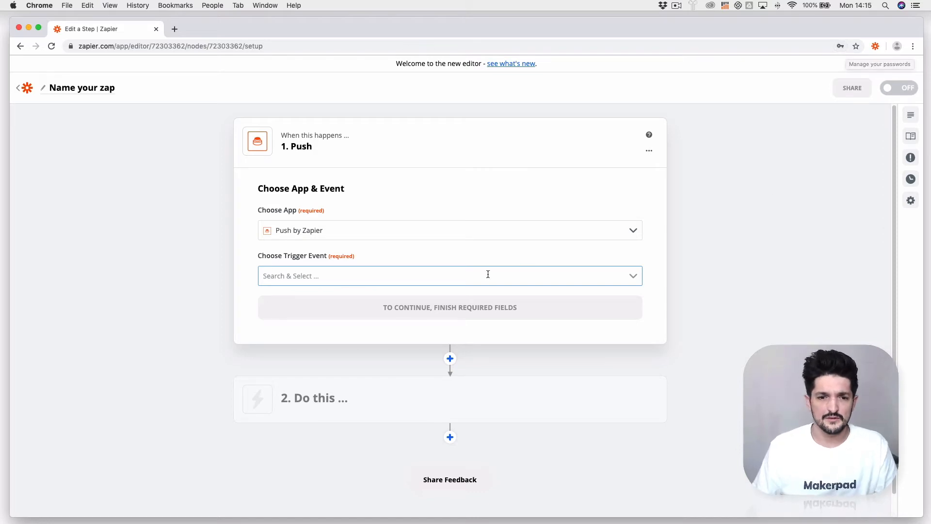
{"action": "left_click", "coordinate": [449, 274]}
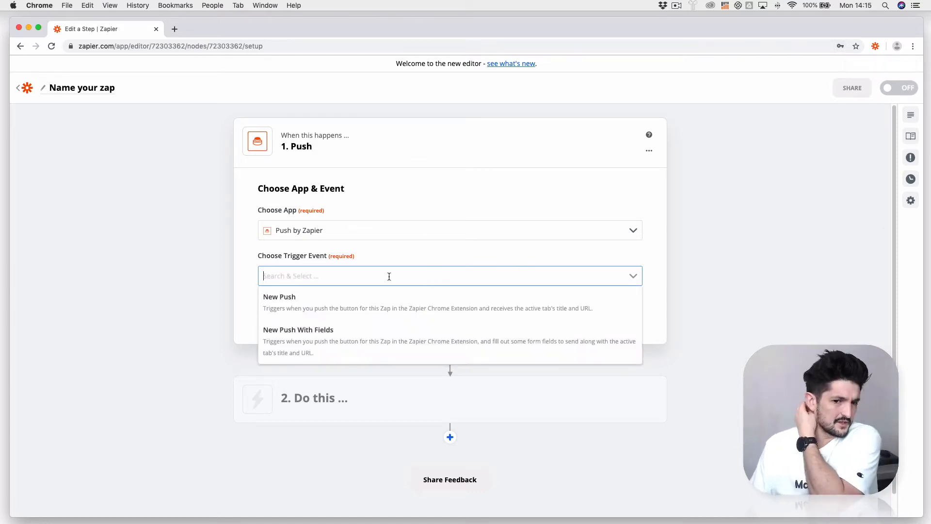
{"action": "left_click", "coordinate": [298, 338]}
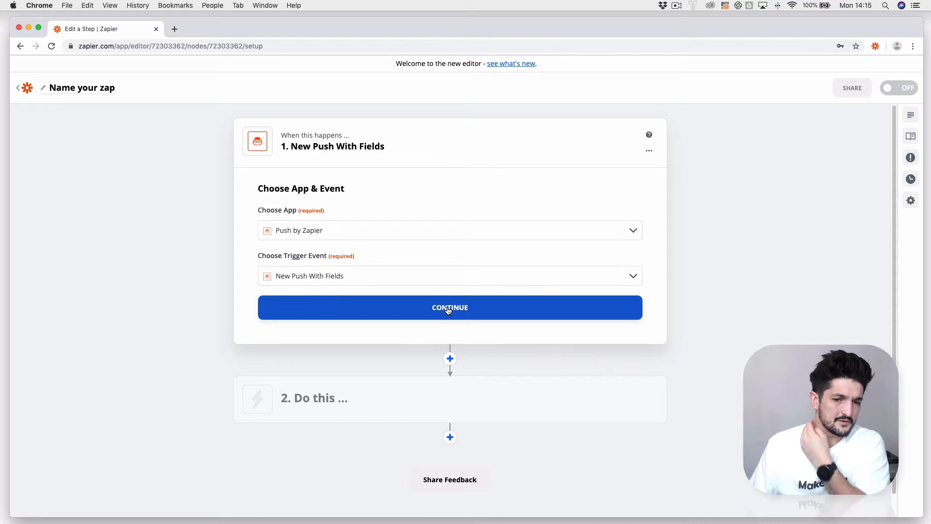
Step: Give the push form a single field named Summary and continue to testing
{"action": "left_click", "coordinate": [449, 307]}
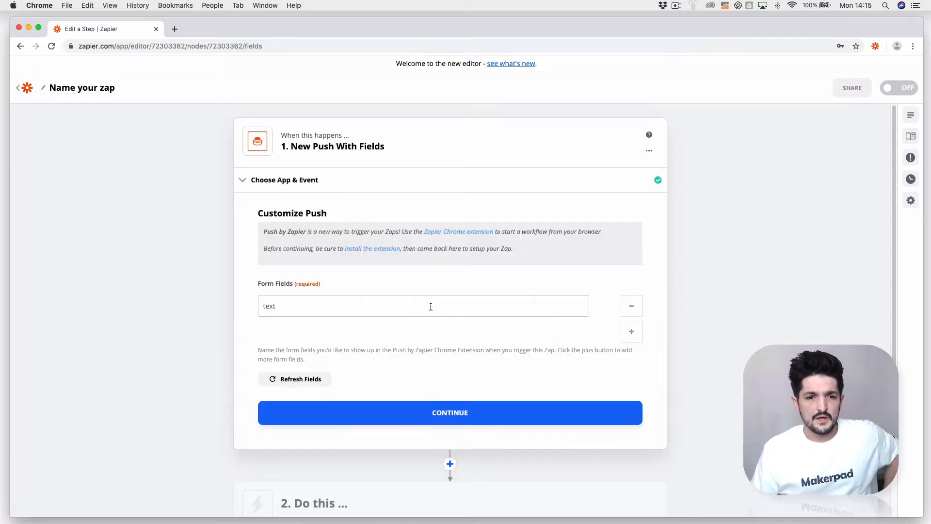
{"action": "type", "text": "Summary"}
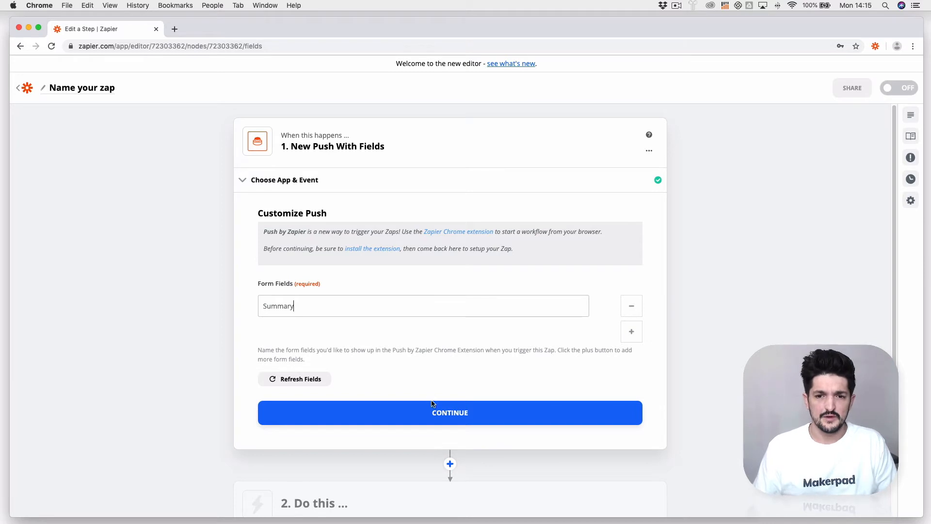
{"action": "mouse_move", "coordinate": [374, 250]}
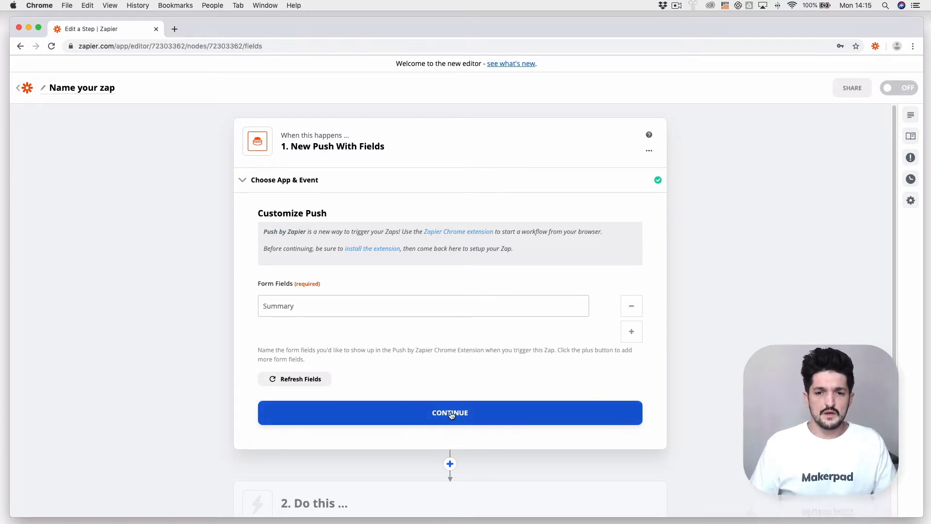
{"action": "left_click", "coordinate": [449, 412]}
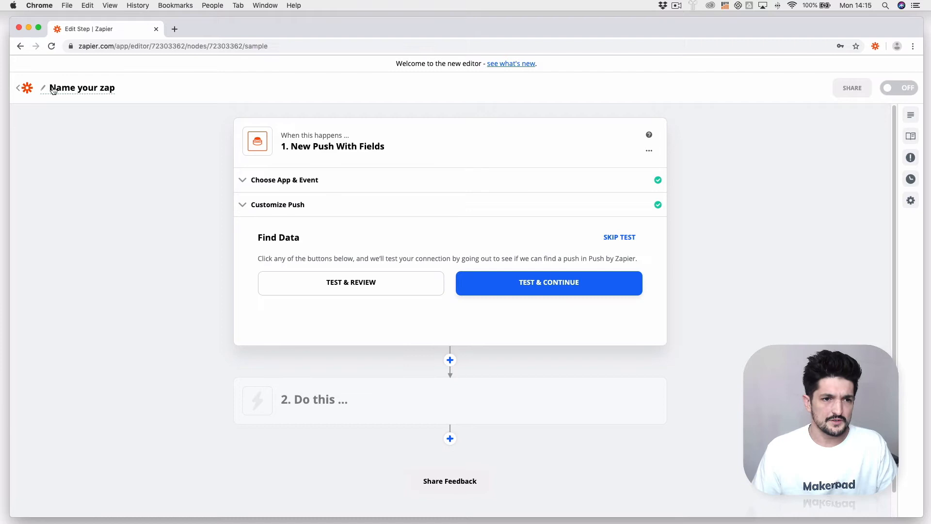
Step: Name the zap 'Makerpad Newsletter Builder' and run the trigger test
{"action": "left_click", "coordinate": [78, 87]}
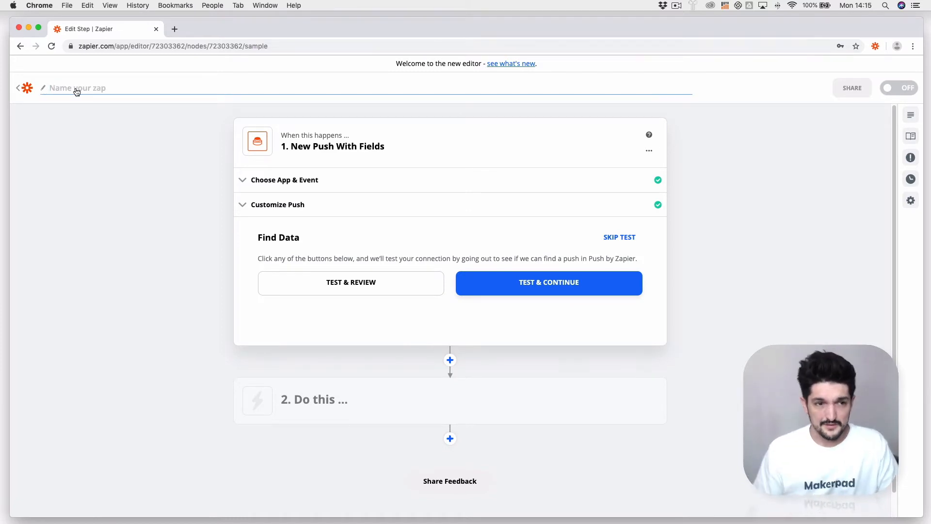
{"action": "type", "text": "Makerpad Newsletter Builder"}
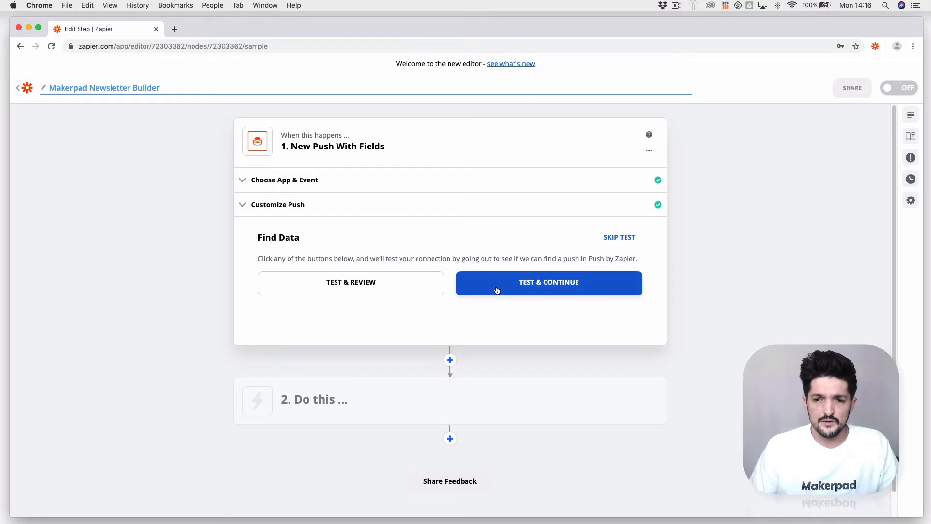
{"action": "left_click", "coordinate": [548, 282]}
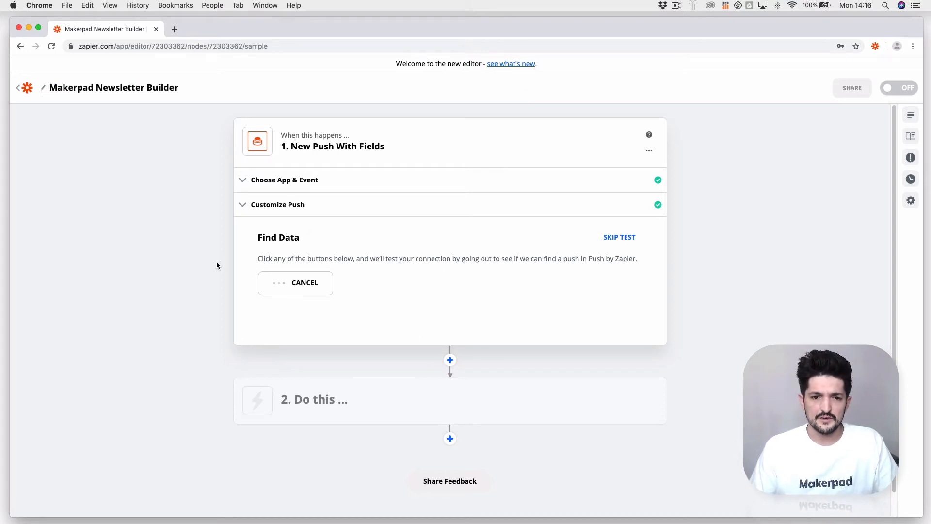
{"action": "mouse_move", "coordinate": [612, 350]}
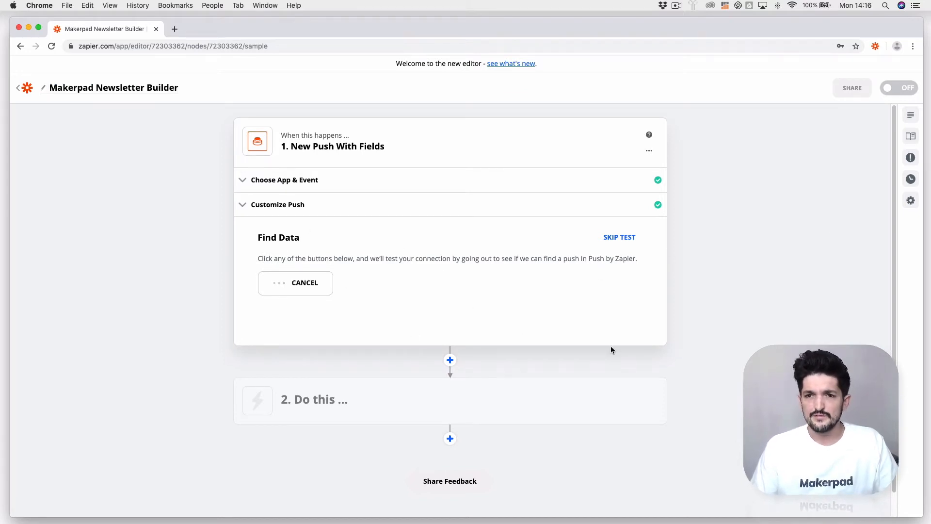
{"action": "mouse_move", "coordinate": [864, 117]}
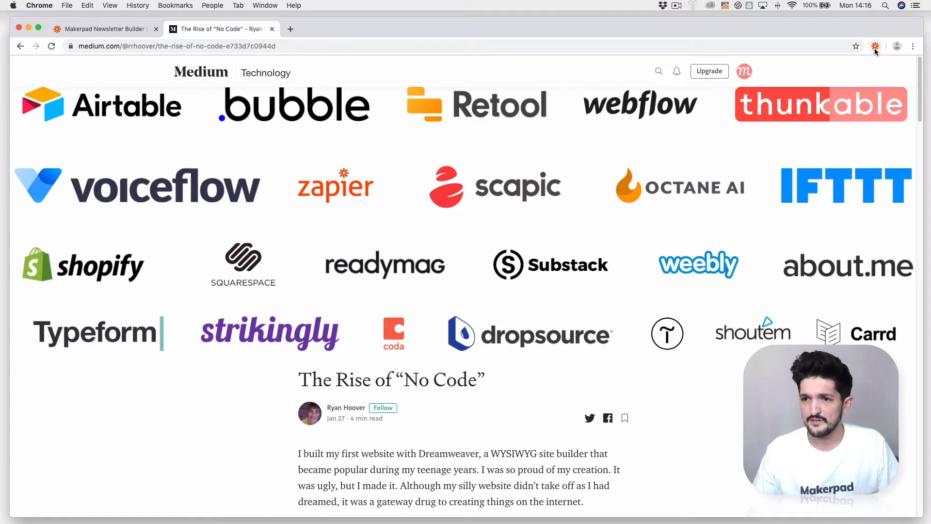
Step: From the article, send a test push with summary 'A good a...' via the Push extension and return to the editor
{"action": "left_click", "coordinate": [875, 46]}
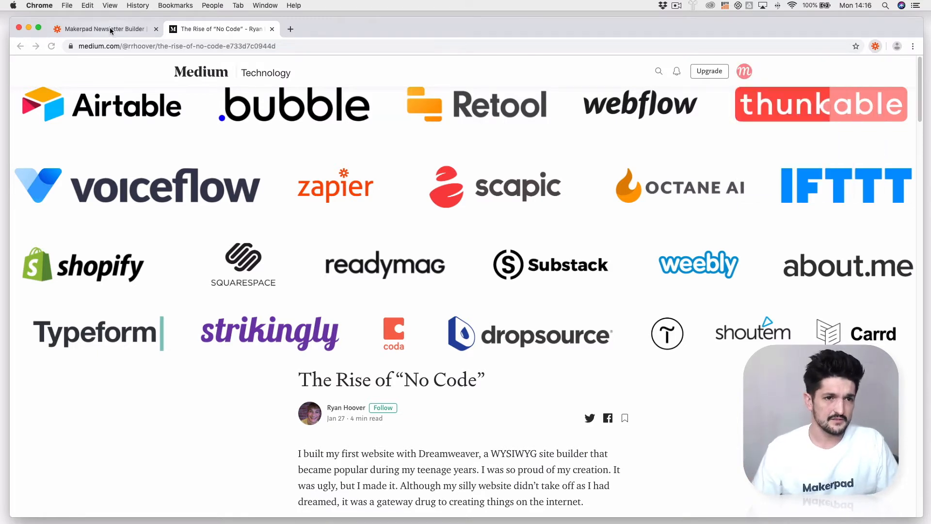
{"action": "left_click", "coordinate": [101, 28]}
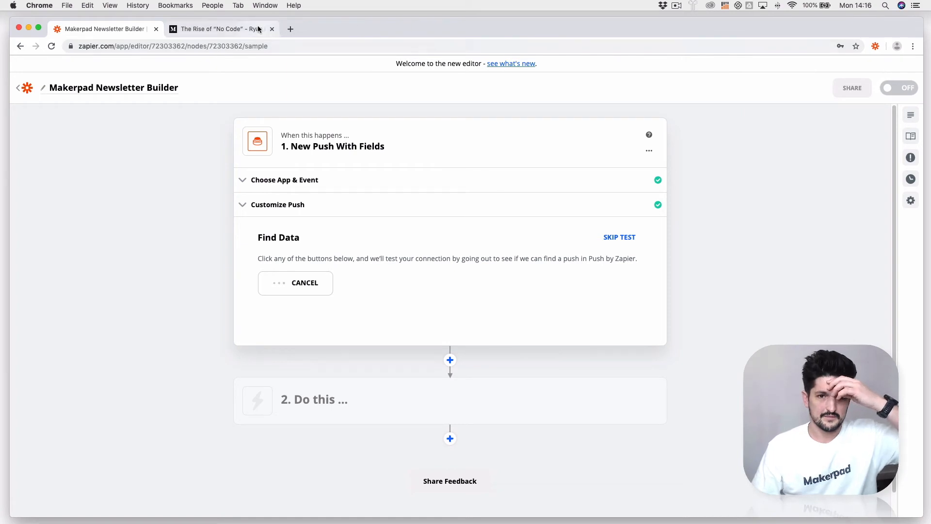
{"action": "left_click", "coordinate": [221, 28]}
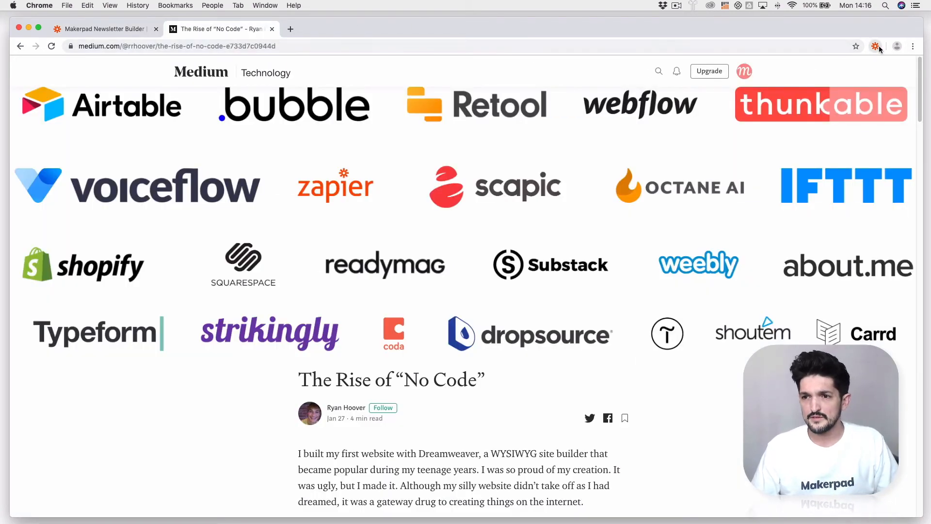
{"action": "left_click", "coordinate": [875, 47]}
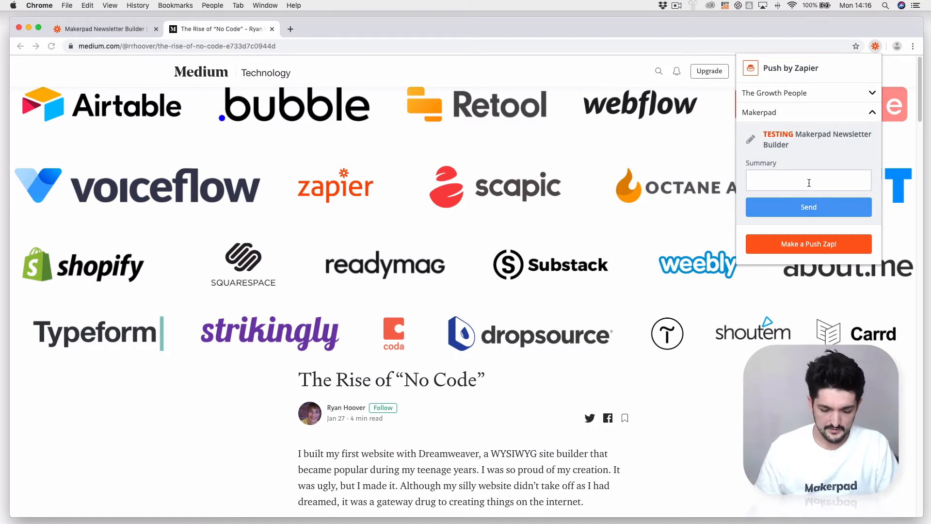
{"action": "type", "text": "A good article on the ri"}
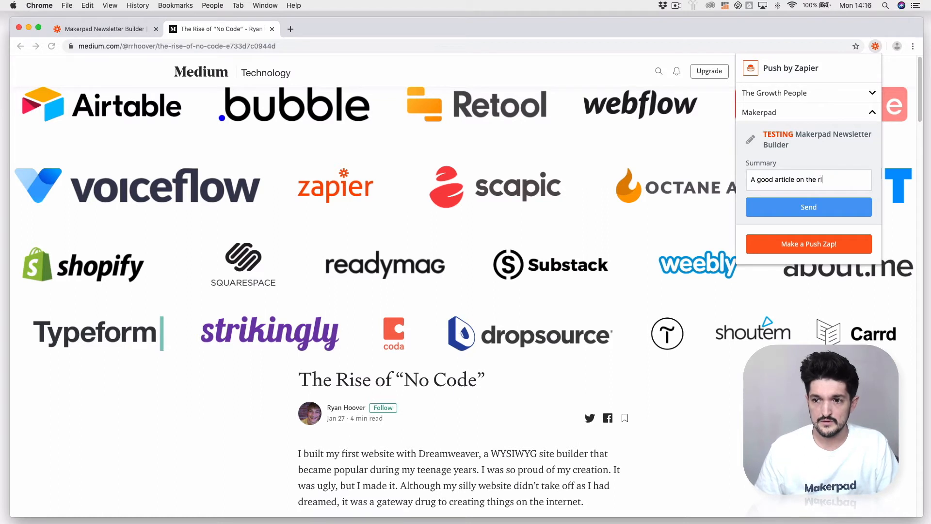
{"action": "left_click", "coordinate": [808, 206]}
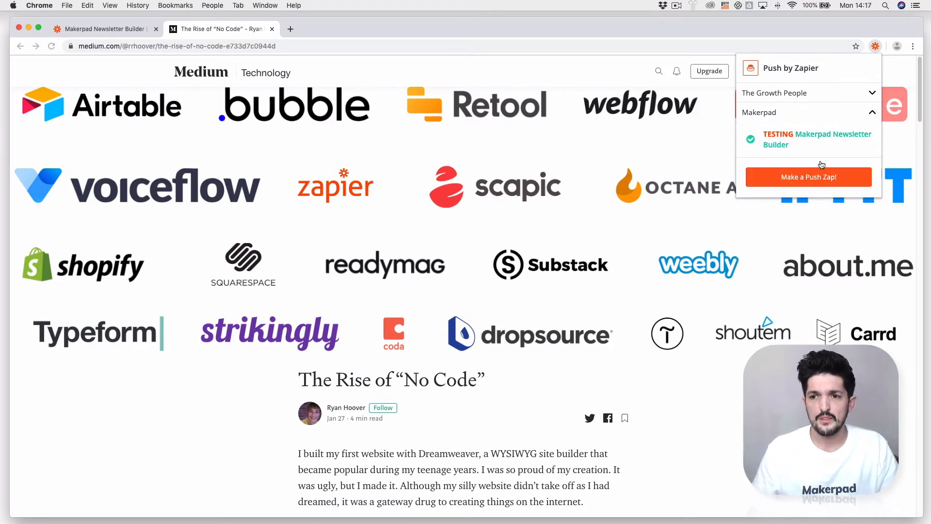
{"action": "left_click", "coordinate": [104, 28]}
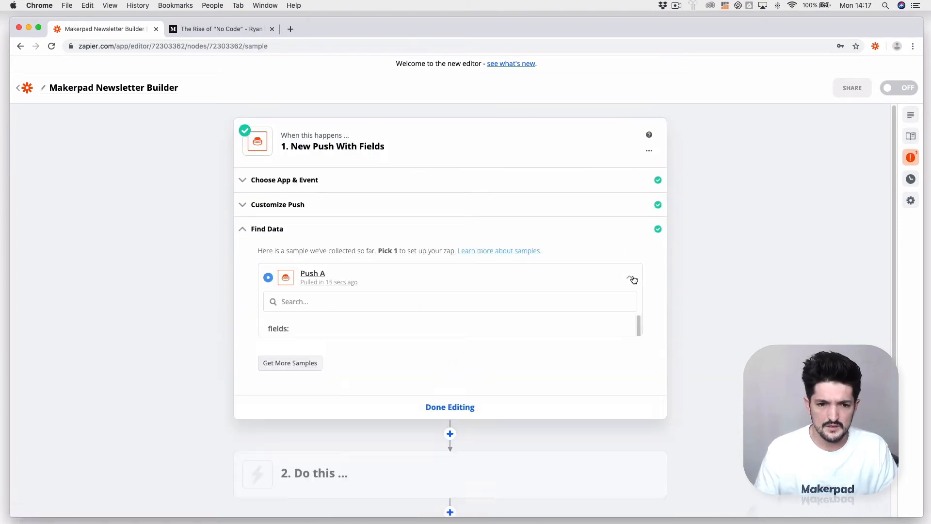
Step: Expand the Push A sample to review its summary, title and URL, then collapse it
{"action": "left_click", "coordinate": [629, 277]}
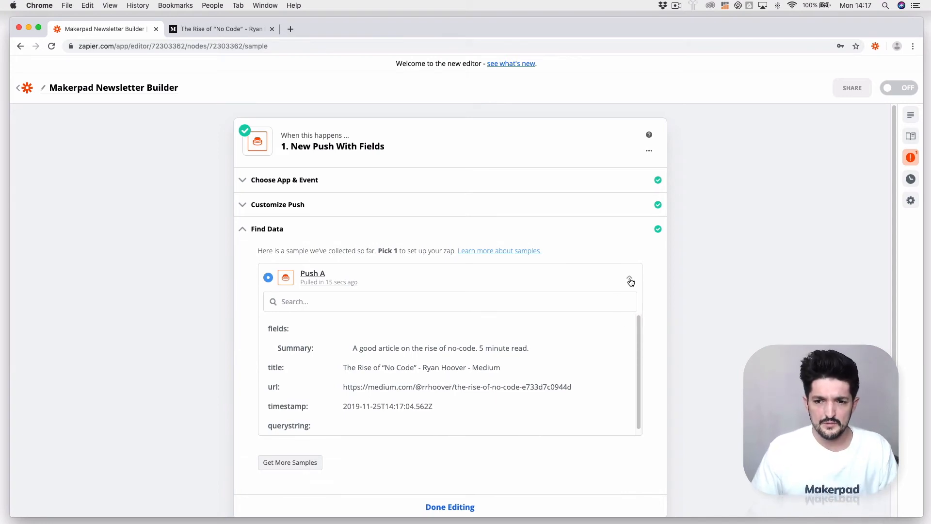
{"action": "left_click", "coordinate": [630, 281]}
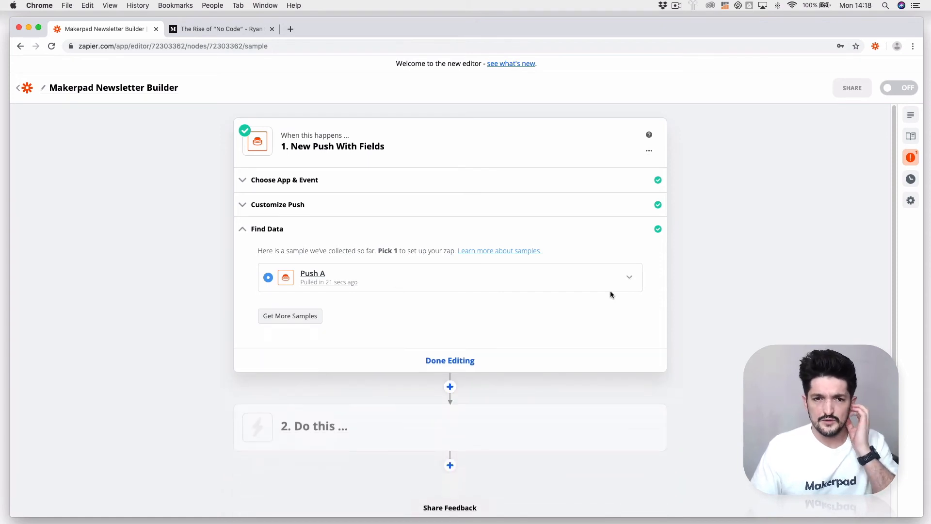
{"action": "mouse_move", "coordinate": [369, 212]}
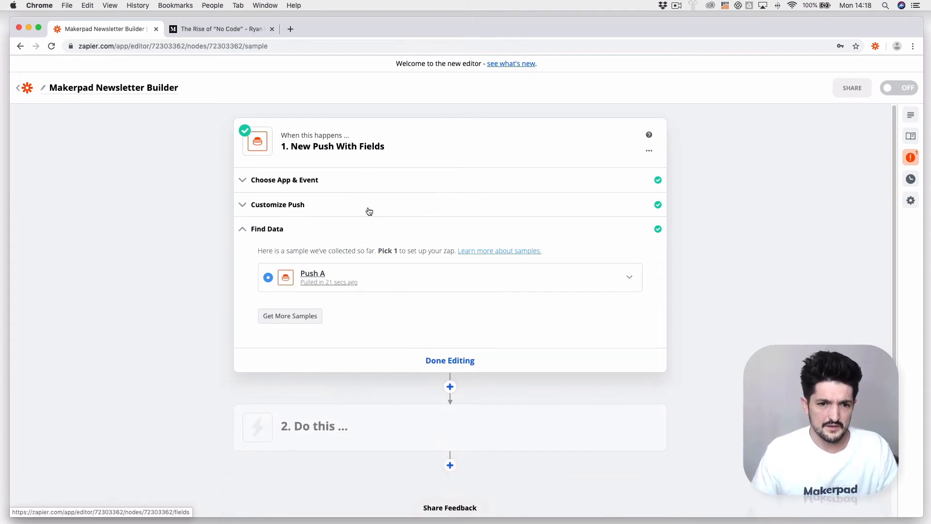
Step: Add a Title field above Summary in the push form, save it, and return to the article
{"action": "left_click", "coordinate": [278, 204]}
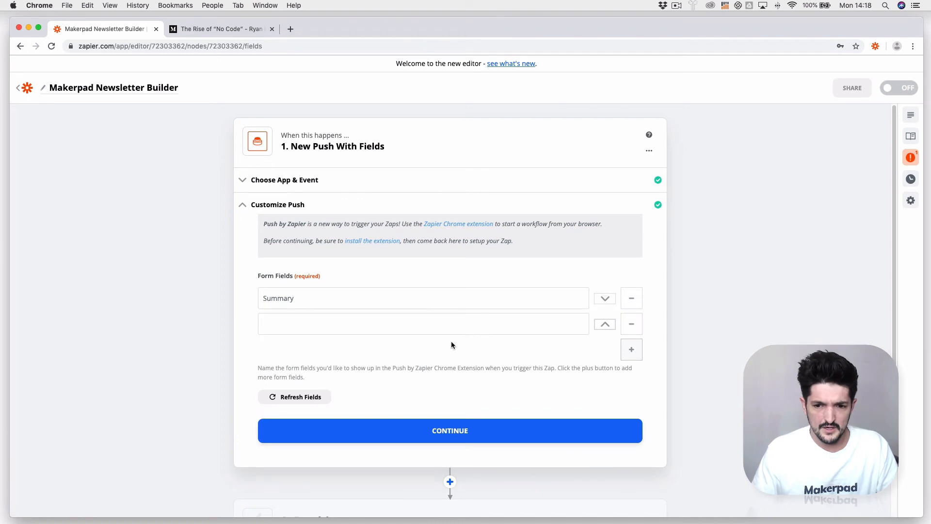
{"action": "type", "text": "Title"}
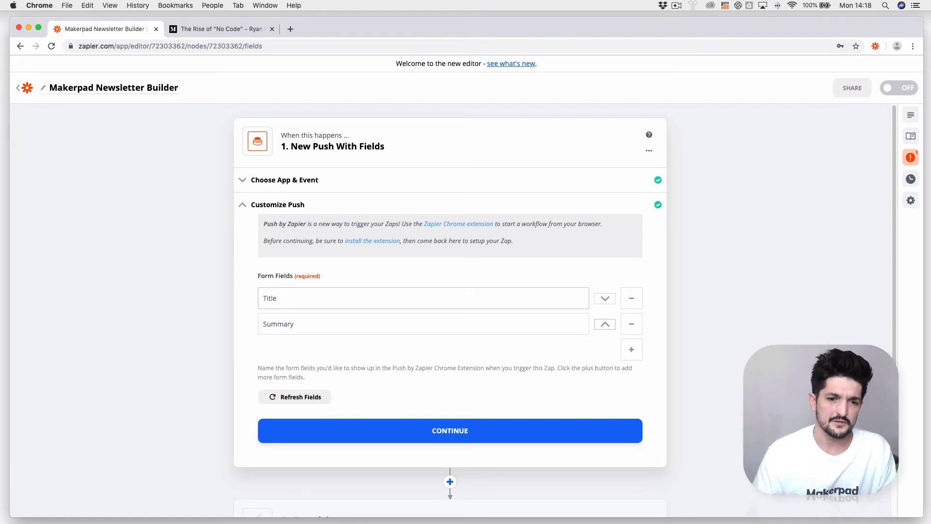
{"action": "left_click", "coordinate": [449, 430]}
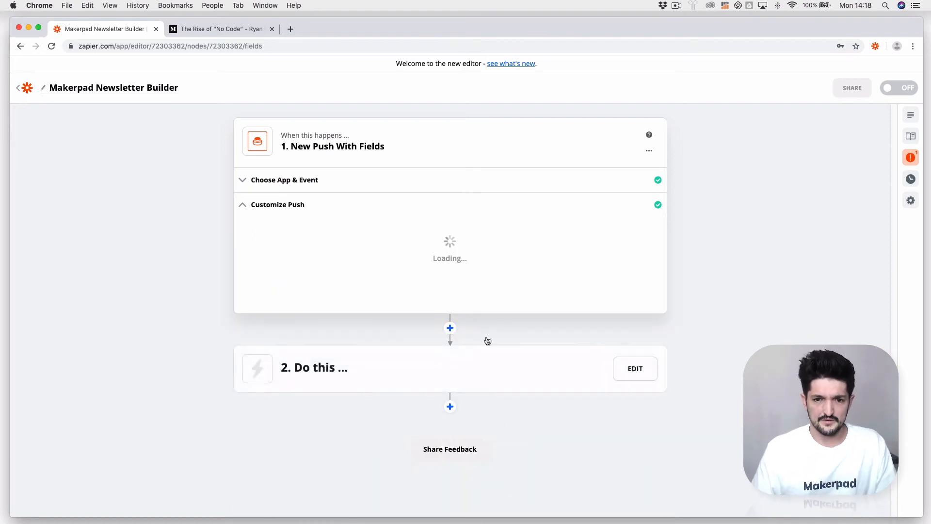
{"action": "left_click", "coordinate": [221, 28]}
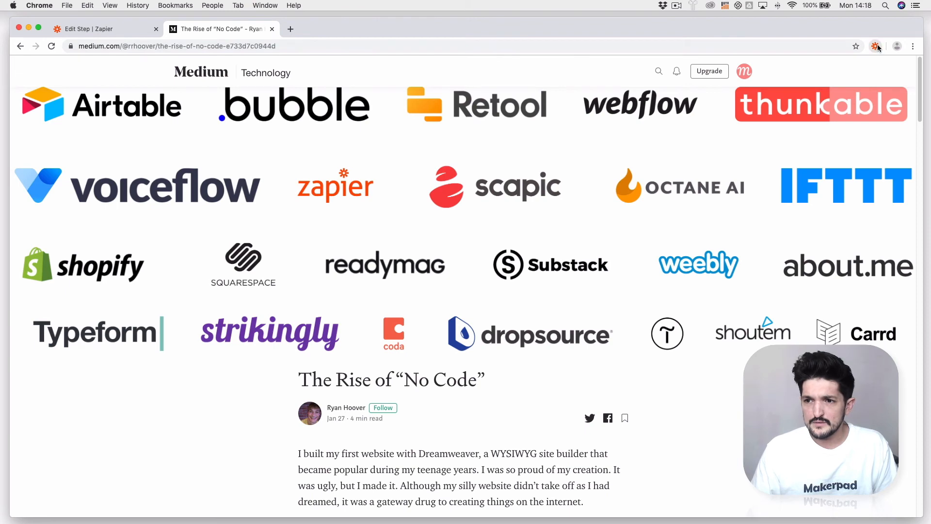
Step: Send a new test push to Makerpad with title 'The Rise of No-Code' and a summary
{"action": "left_click", "coordinate": [875, 46]}
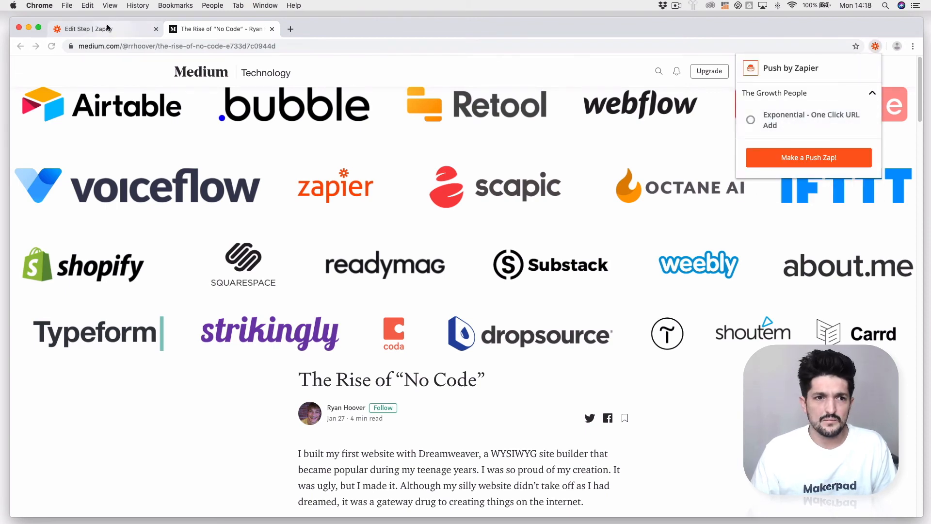
{"action": "left_click", "coordinate": [101, 28]}
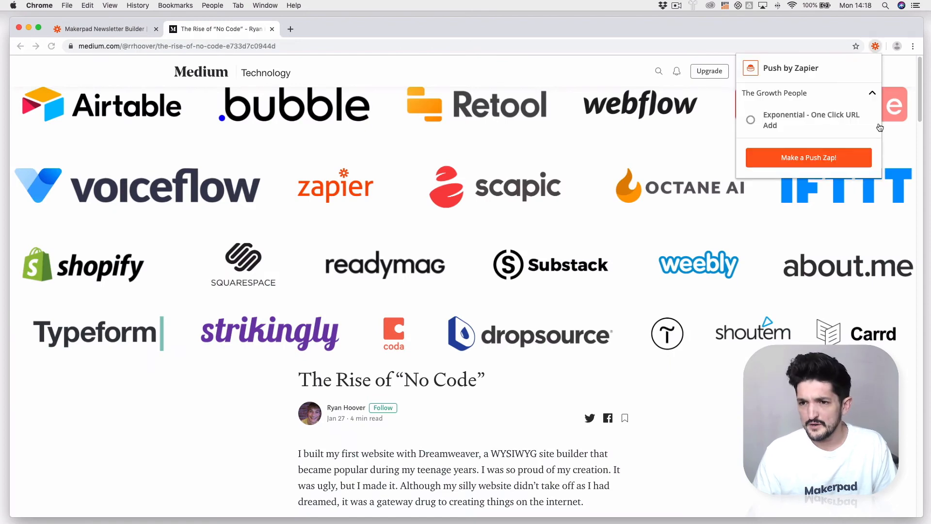
{"action": "left_click", "coordinate": [808, 112]}
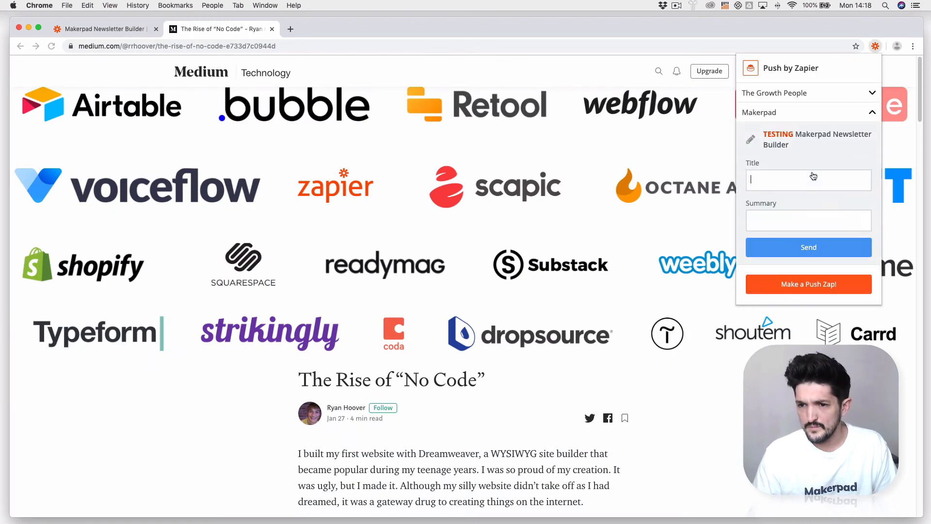
{"action": "type", "text": "The Rise of No-Code"}
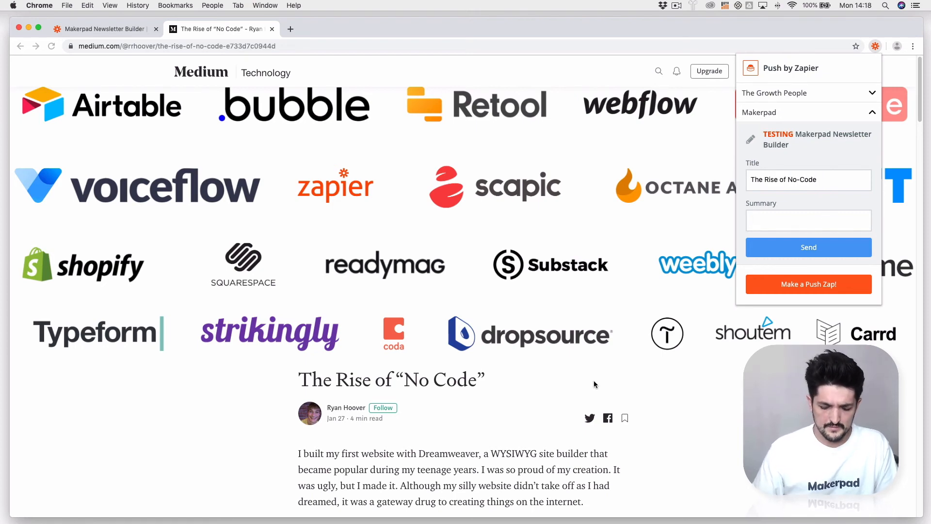
{"action": "left_click", "coordinate": [808, 247]}
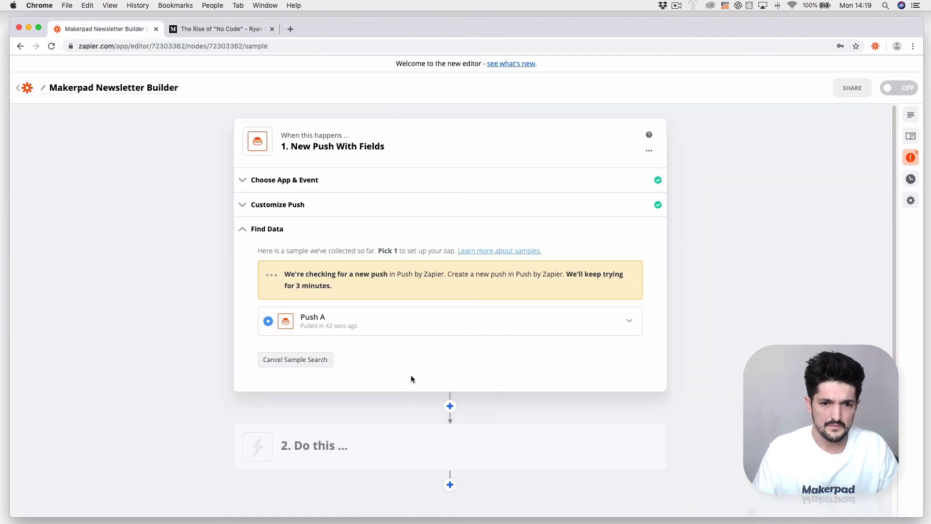
{"action": "mouse_move", "coordinate": [457, 355]}
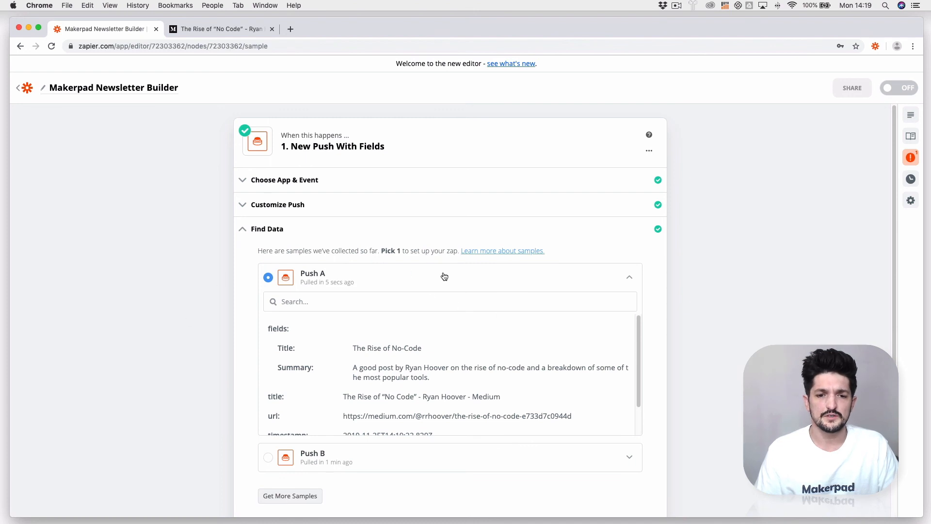
{"action": "mouse_move", "coordinate": [567, 366]}
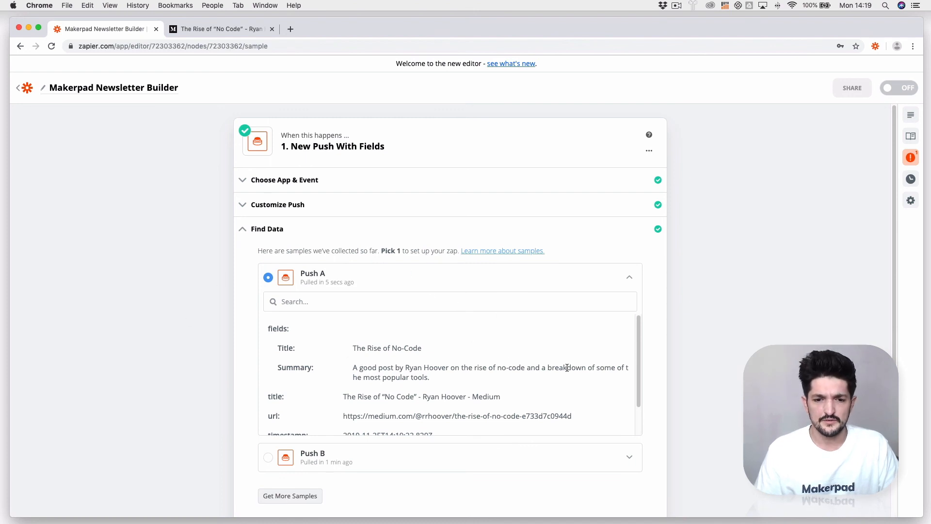
Step: Finish editing the trigger step with the new Push A sample holding Title and Summary
{"action": "scroll", "scroll_direction": "down", "scroll_amount": 3}
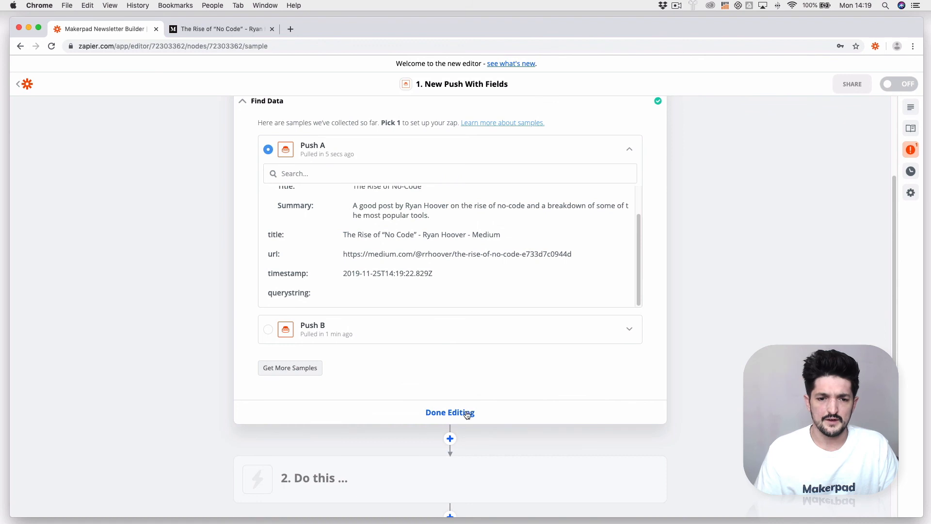
{"action": "left_click", "coordinate": [449, 412]}
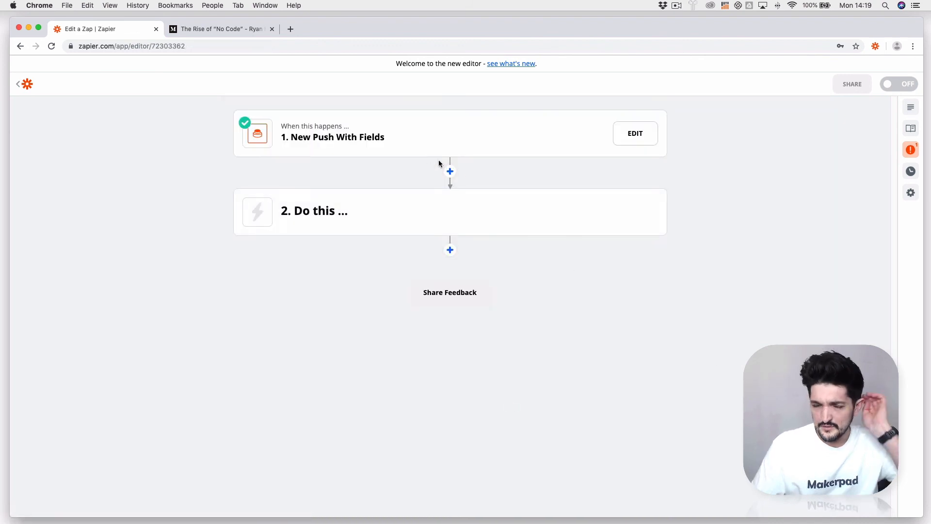